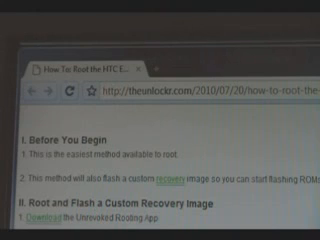
{"action": "scroll", "scroll_direction": "down", "scroll_amount": 3}
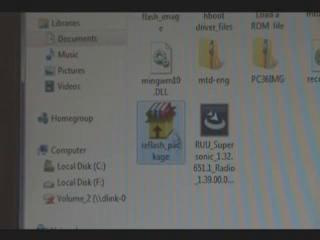
{"action": "mouse_move", "coordinate": [151, 128]}
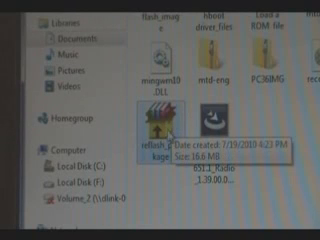